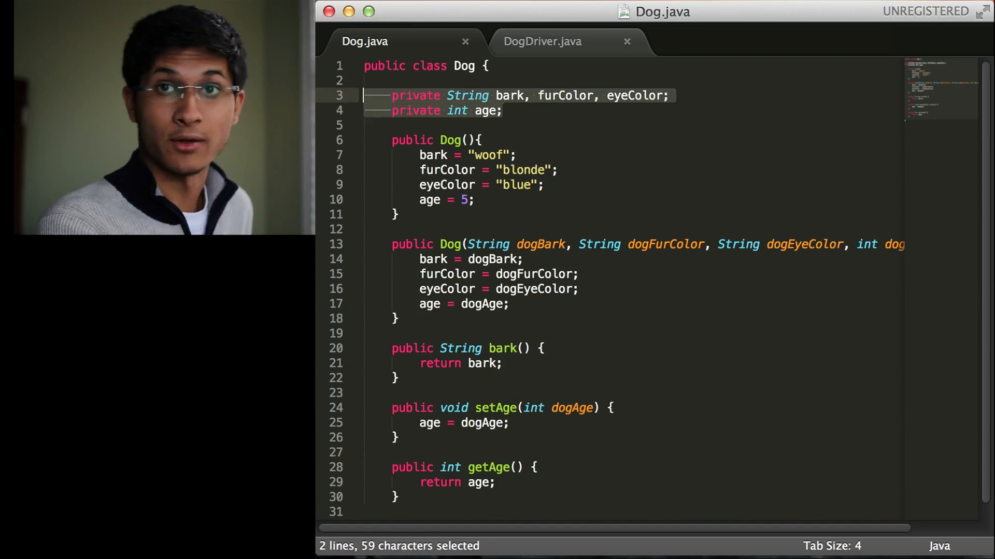
{"action": "left_click", "coordinate": [480, 141]}
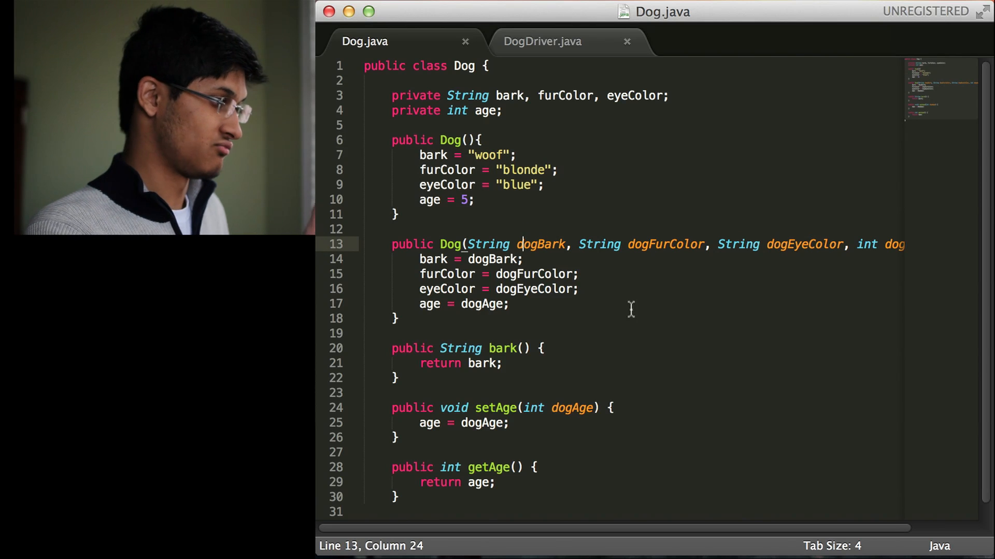
{"action": "scroll", "scroll_direction": "down", "scroll_amount": 3}
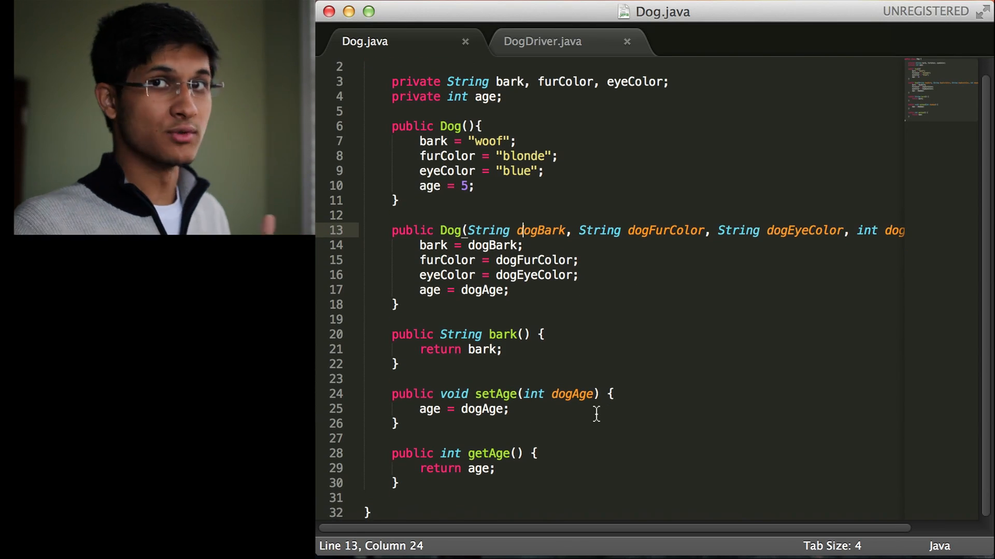